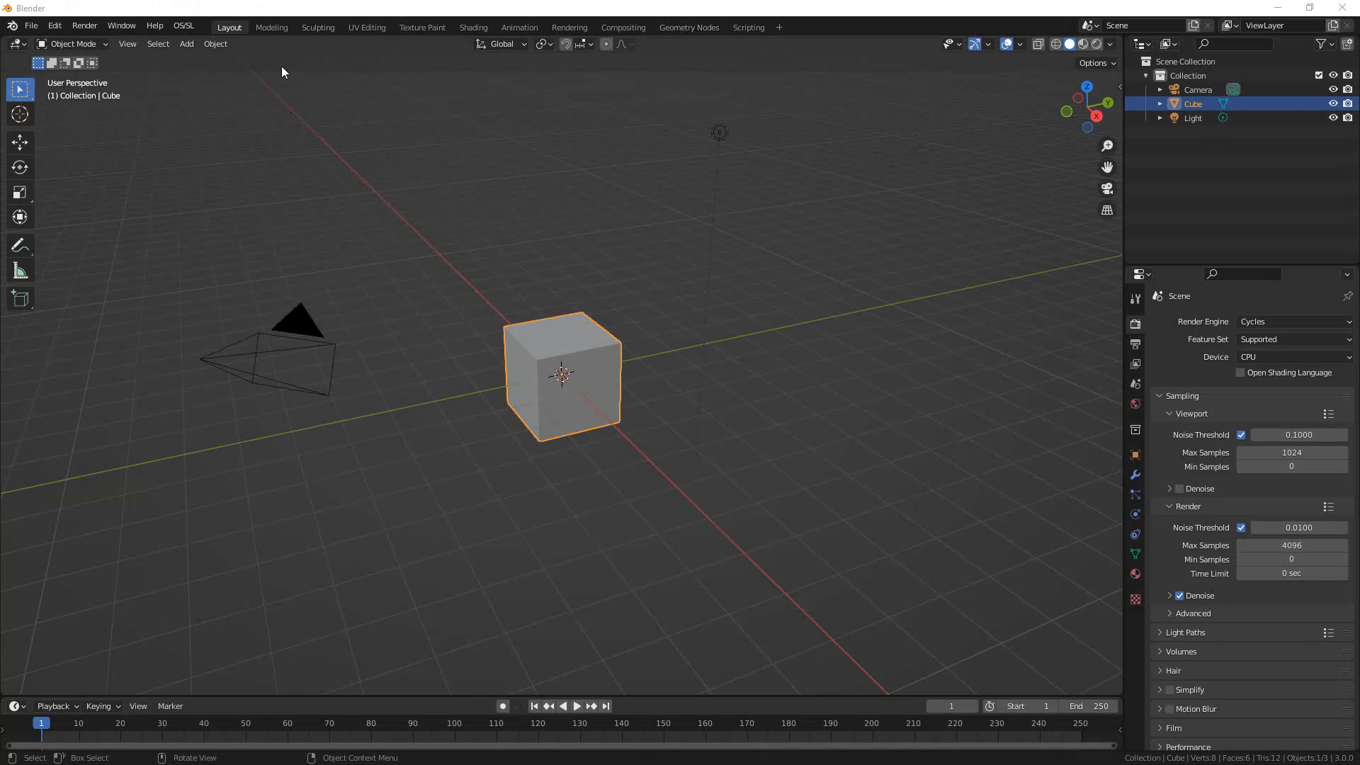
Step: Scale the cube's UVs by 2 in X so the numbers image repeats twice per face
{"action": "left_click", "coordinate": [366, 27]}
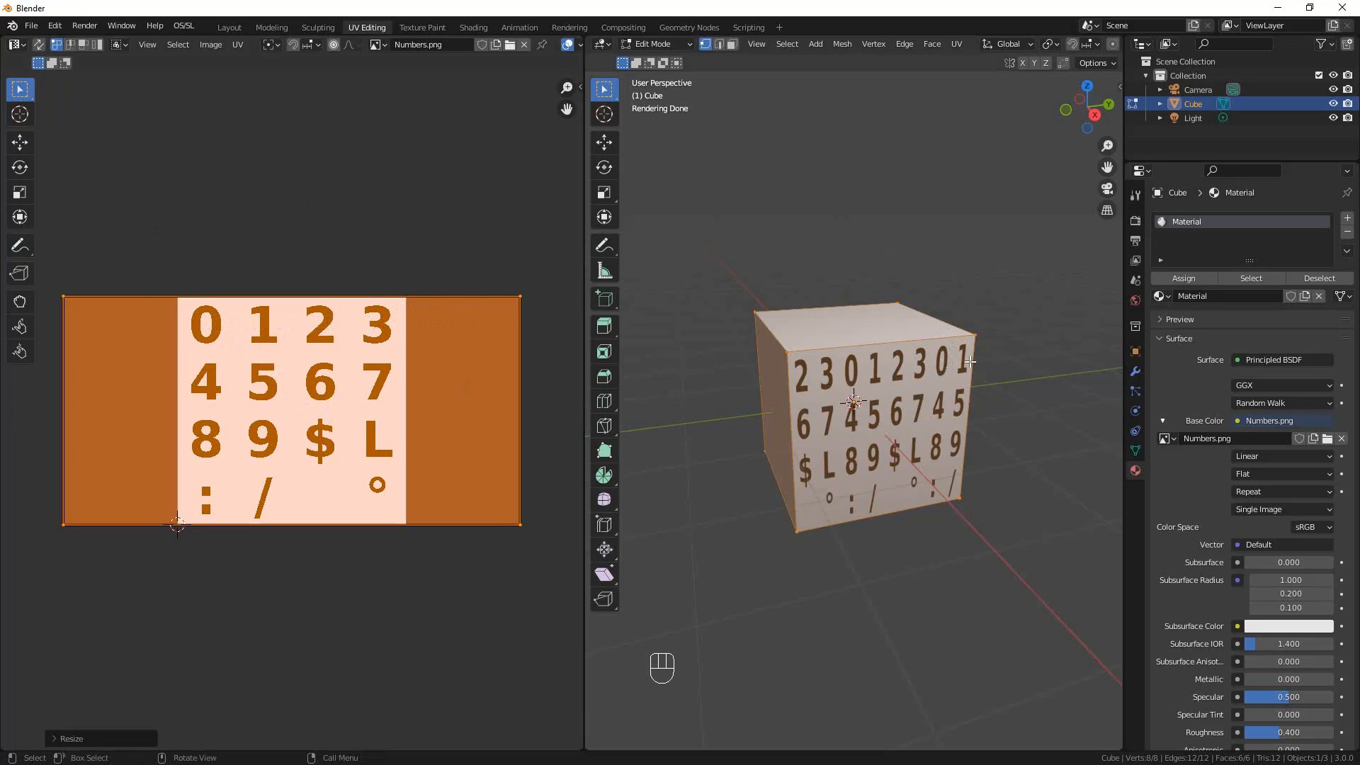
{"action": "mouse_move", "coordinate": [98, 337]}
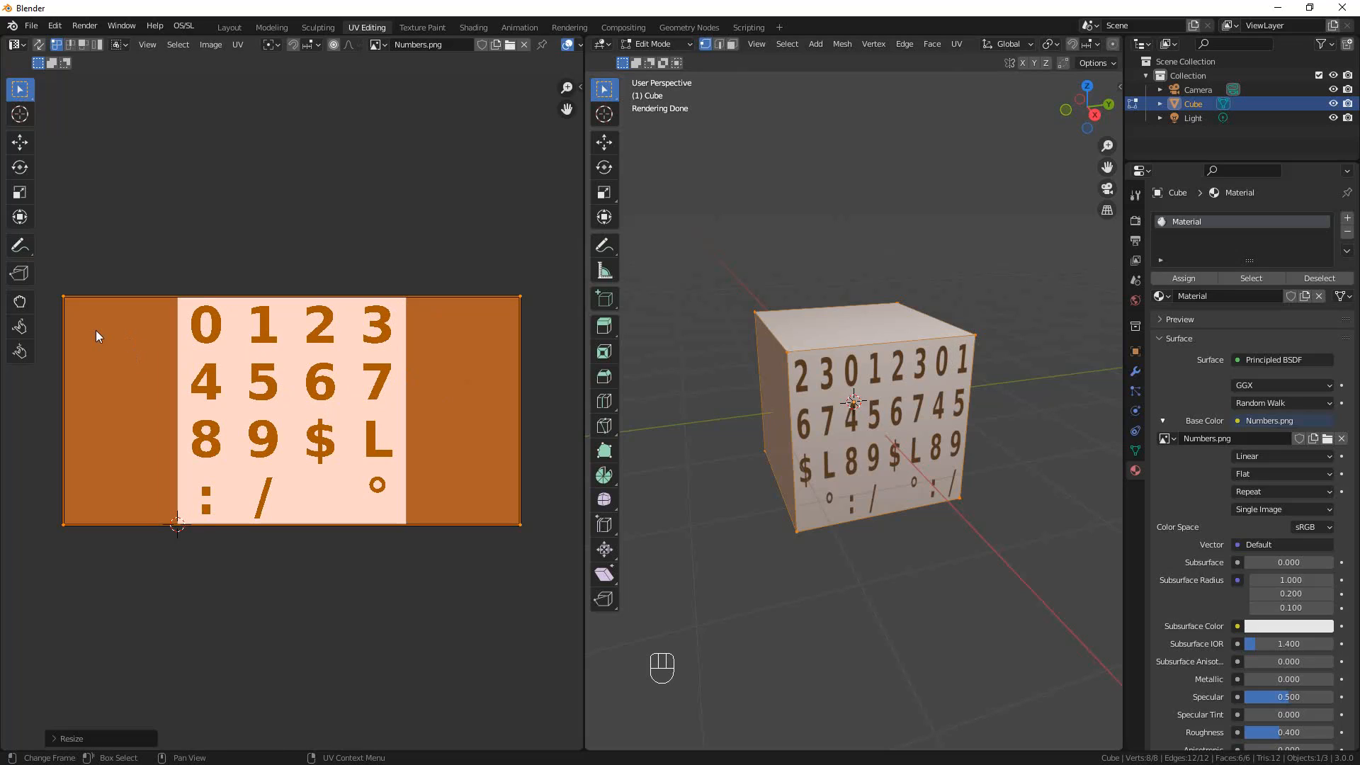